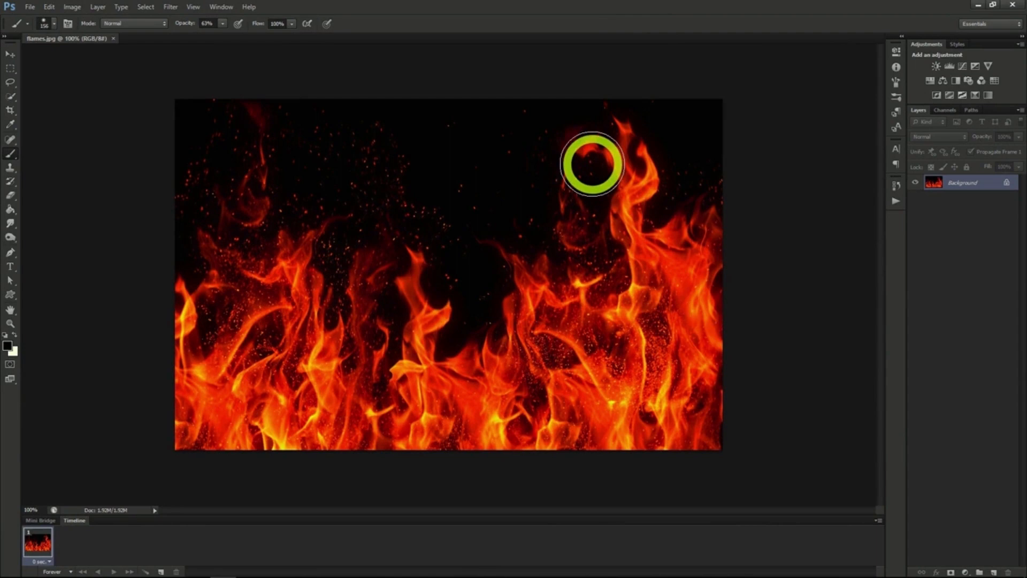
mouse_move(567, 308)
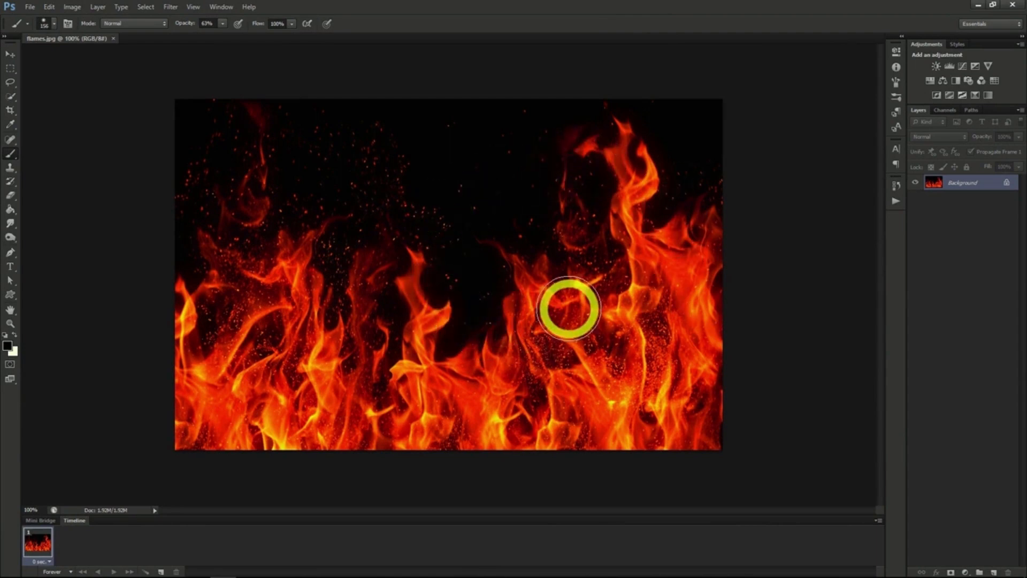
mouse_move(275, 200)
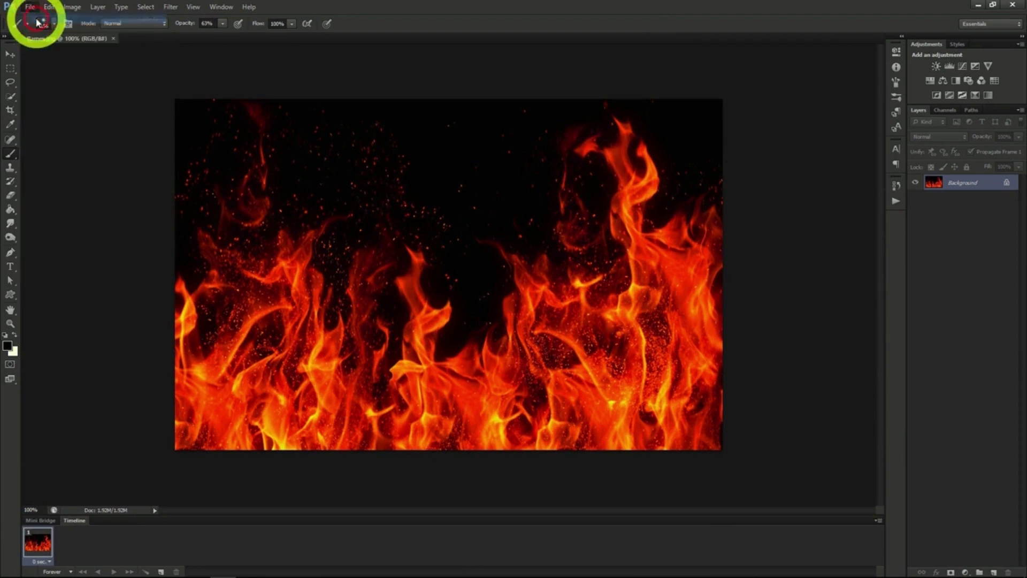
- Create a new 1280×720 px document with a transparent background
click(30, 6)
text(720)
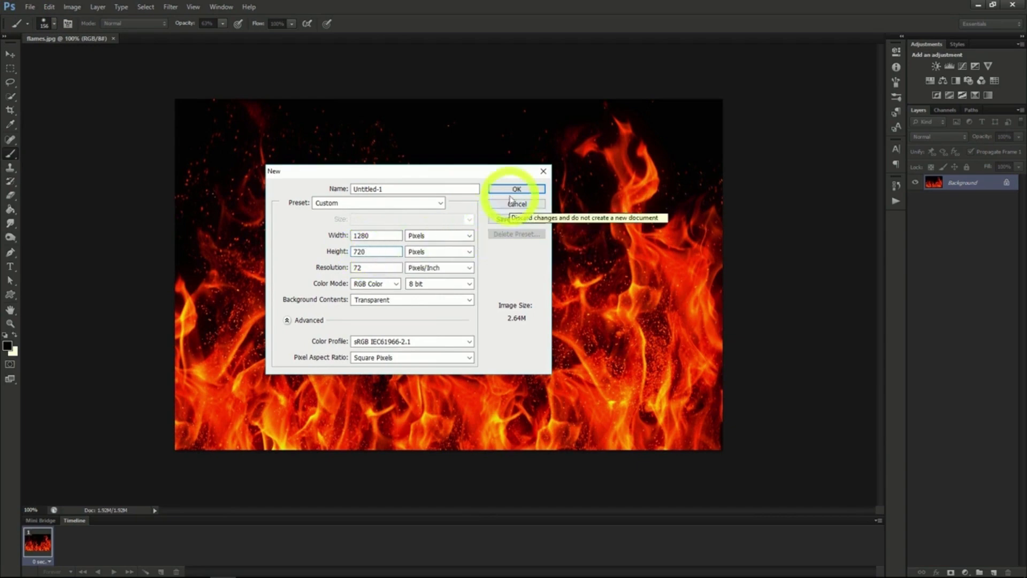
click(516, 189)
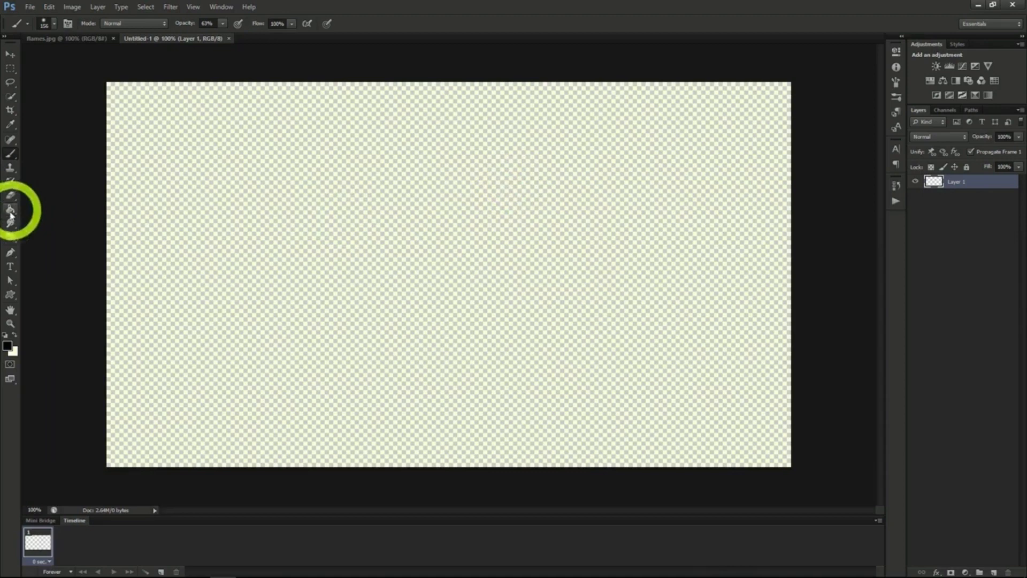
- Fill the canvas solid black with the Paint Bucket using default colours
click(11, 208)
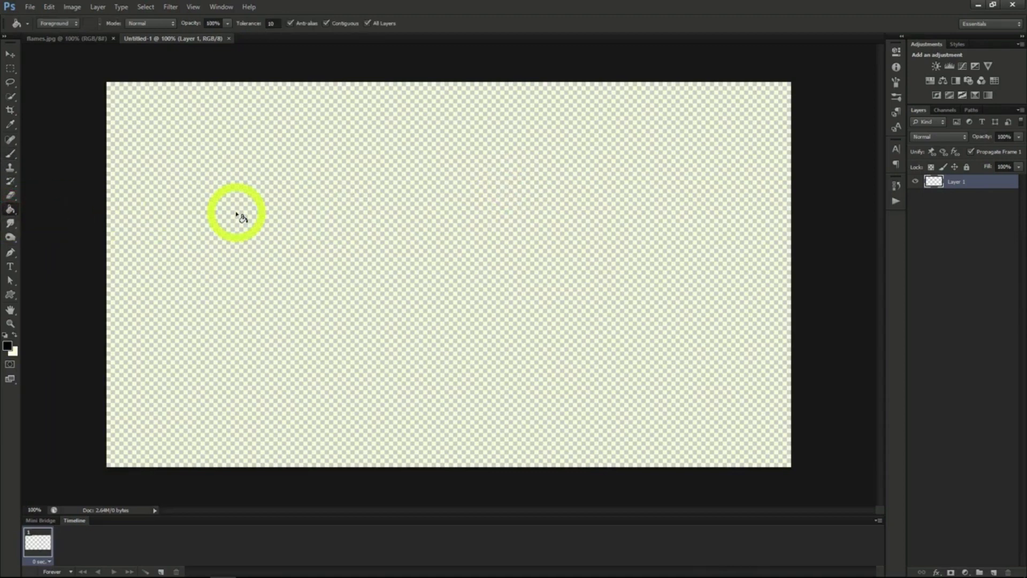
mouse_move(8, 346)
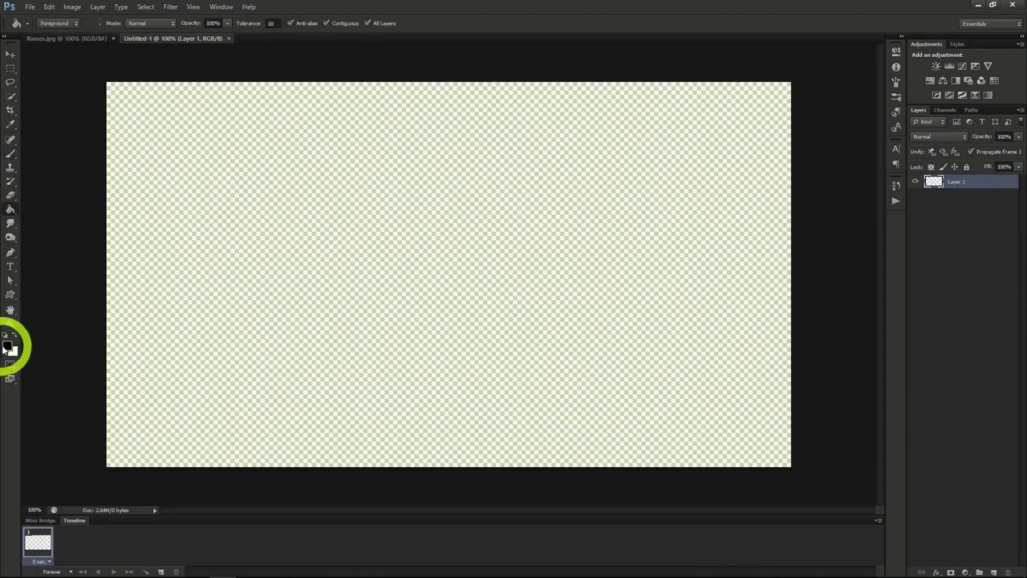
click(349, 259)
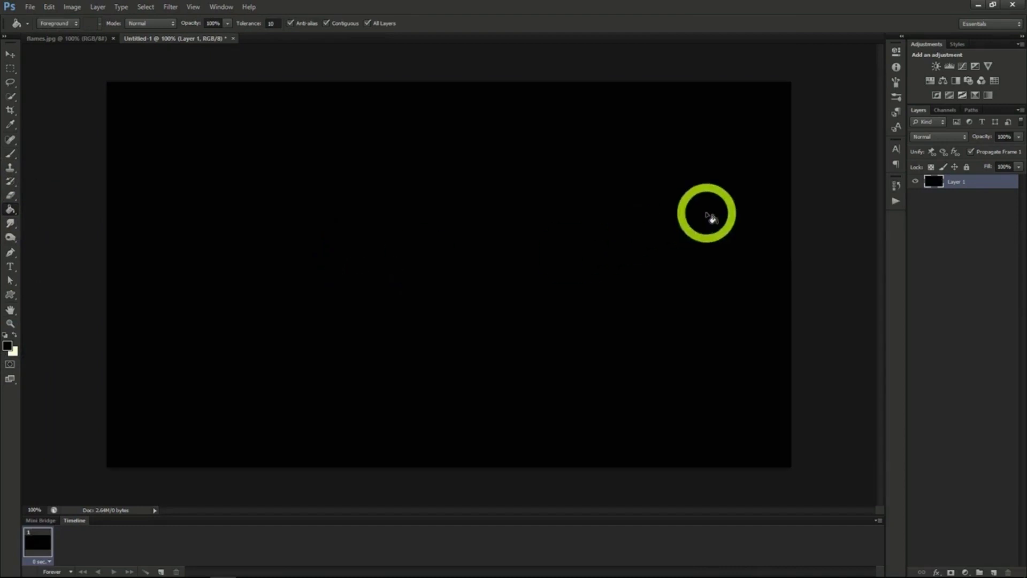
mouse_move(10, 275)
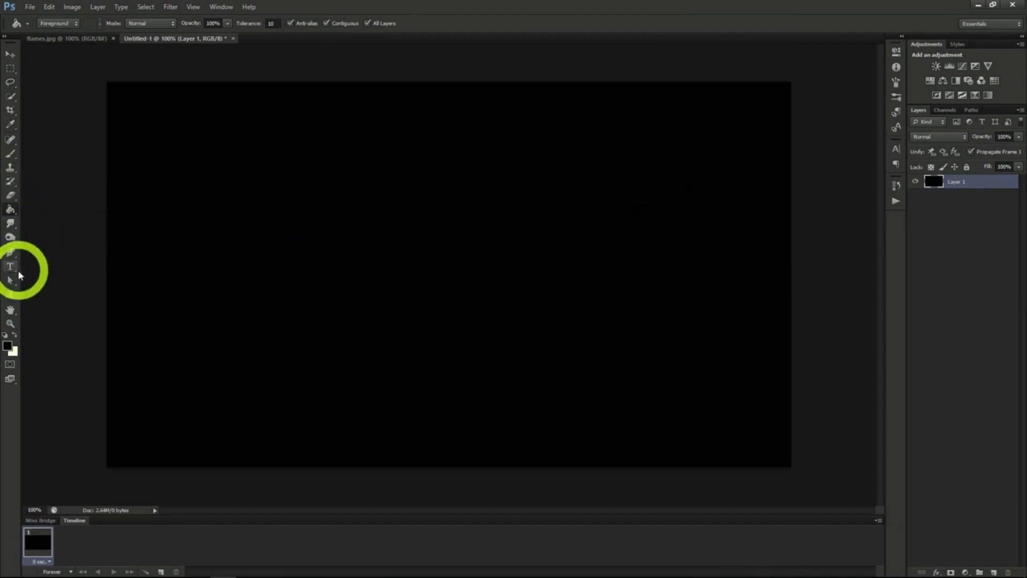
- Add the word FIRE in Steelfish cream letters at the canvas centre
click(10, 265)
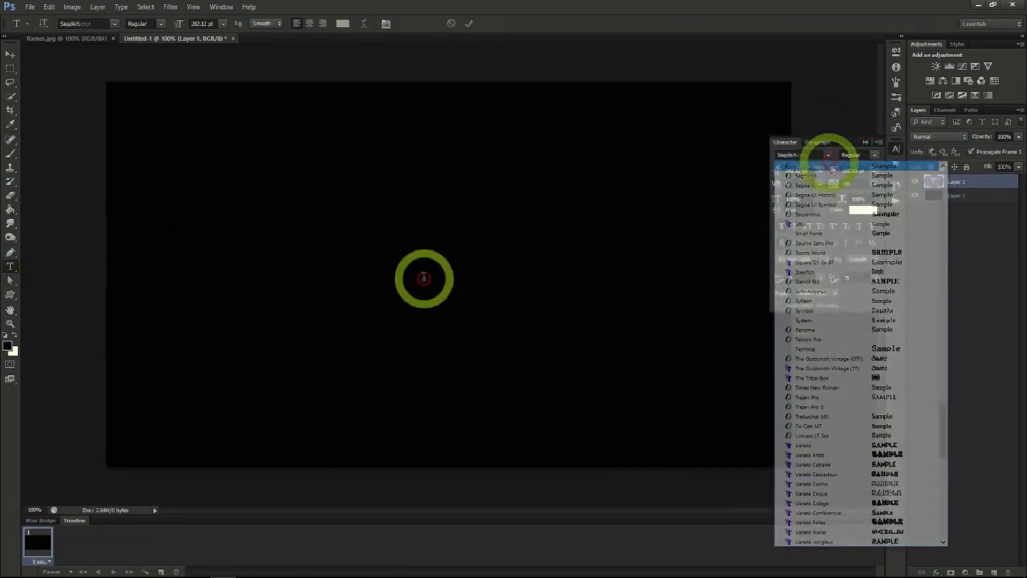
click(807, 272)
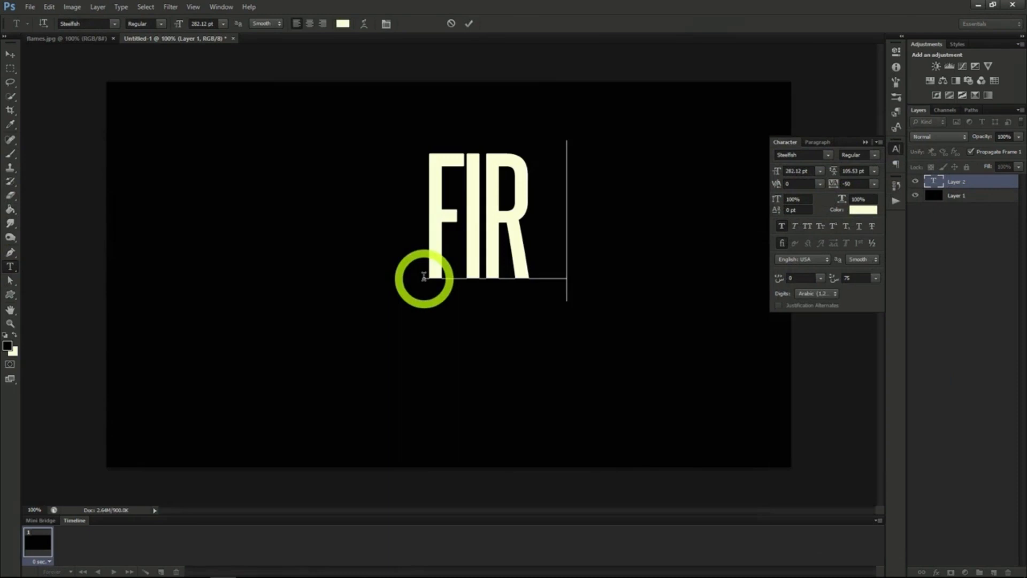
text(E)
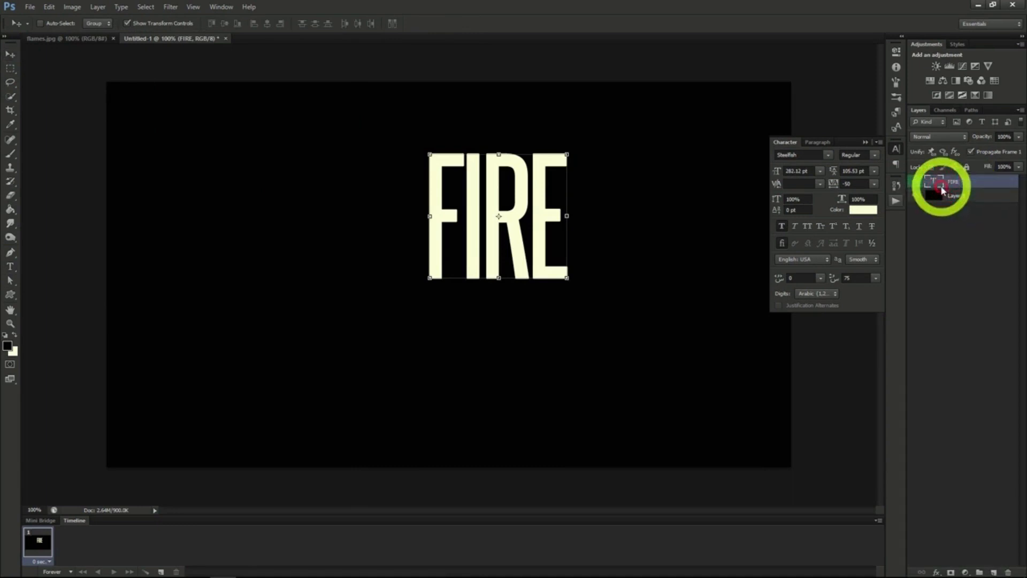
- Give the FIRE layer an Outer Glow coloured red F70300
double_click(963, 188)
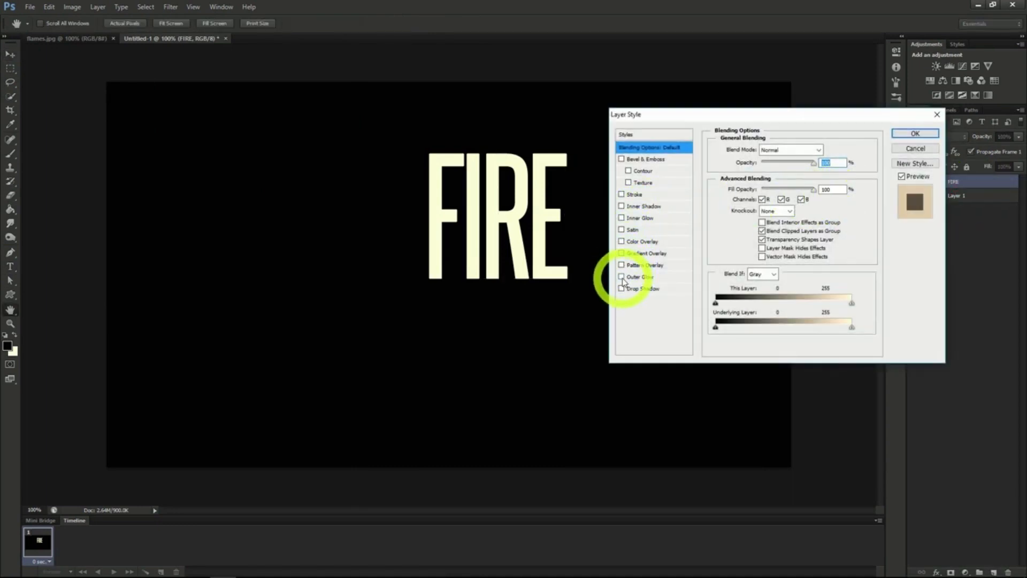
click(640, 277)
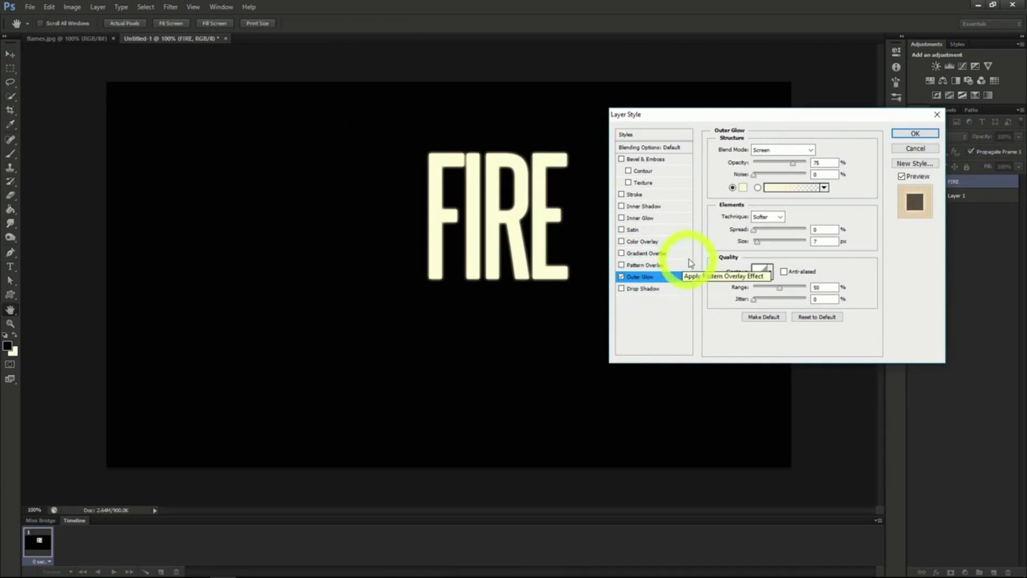
click(796, 188)
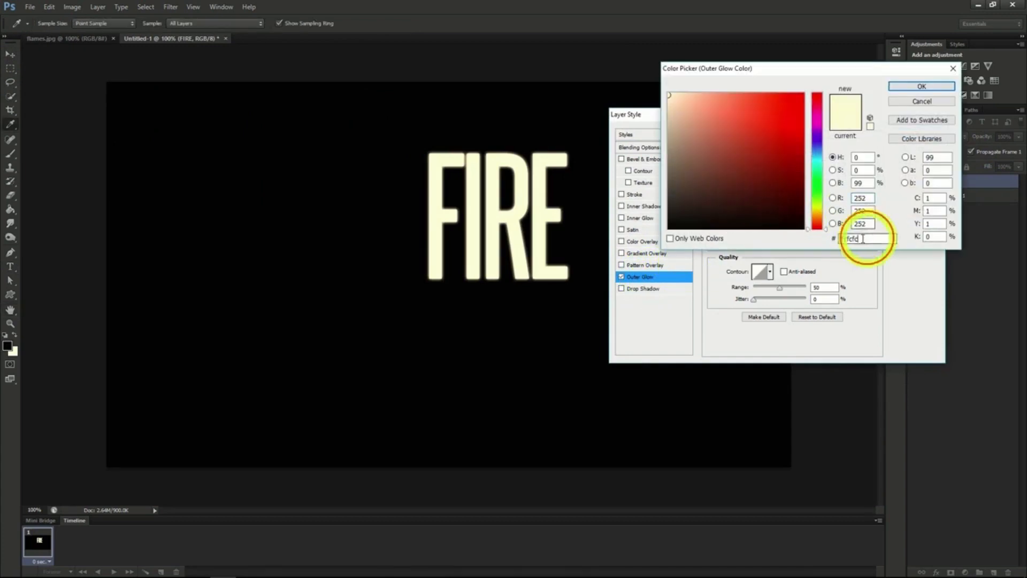
text(F70300)
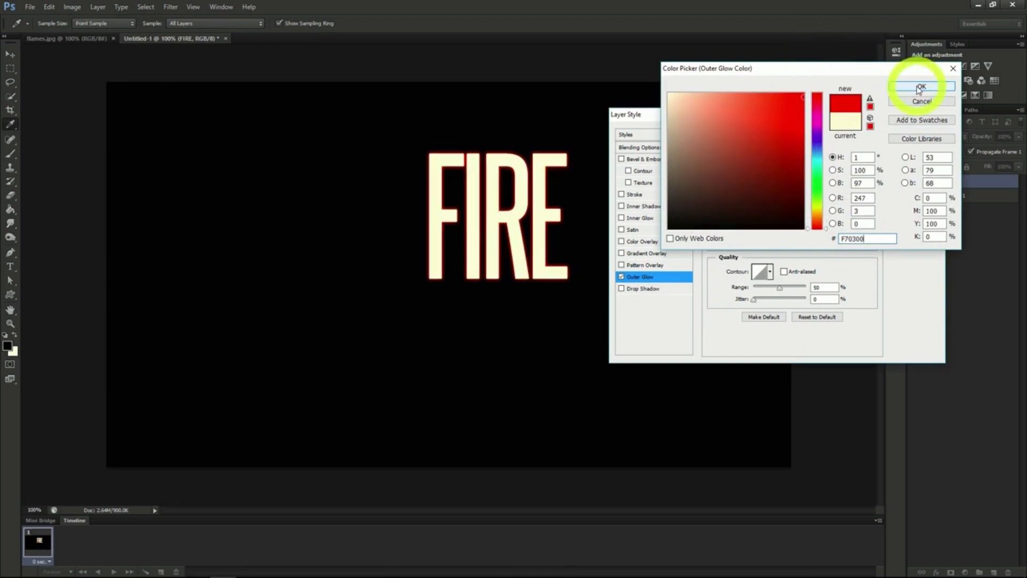
click(922, 86)
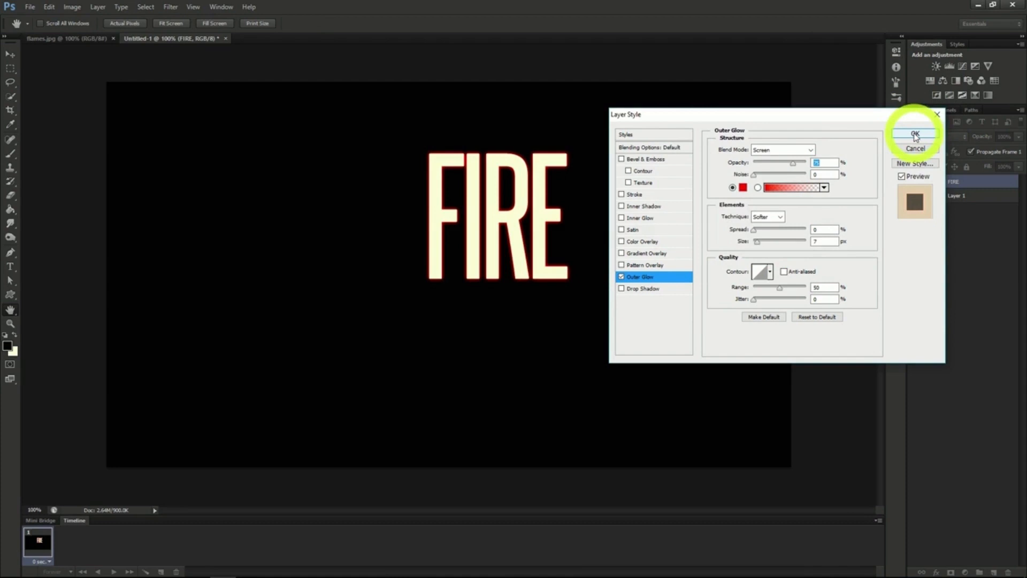
- Add a Satin effect coloured 872D0F at 100% opacity with adjusted Distance
click(633, 229)
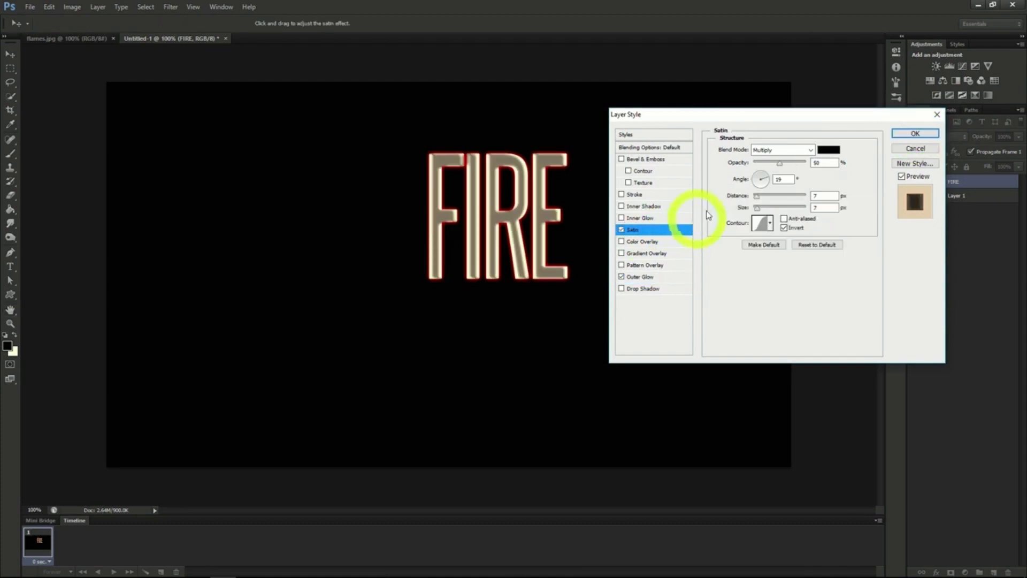
click(828, 150)
text(872D0F)
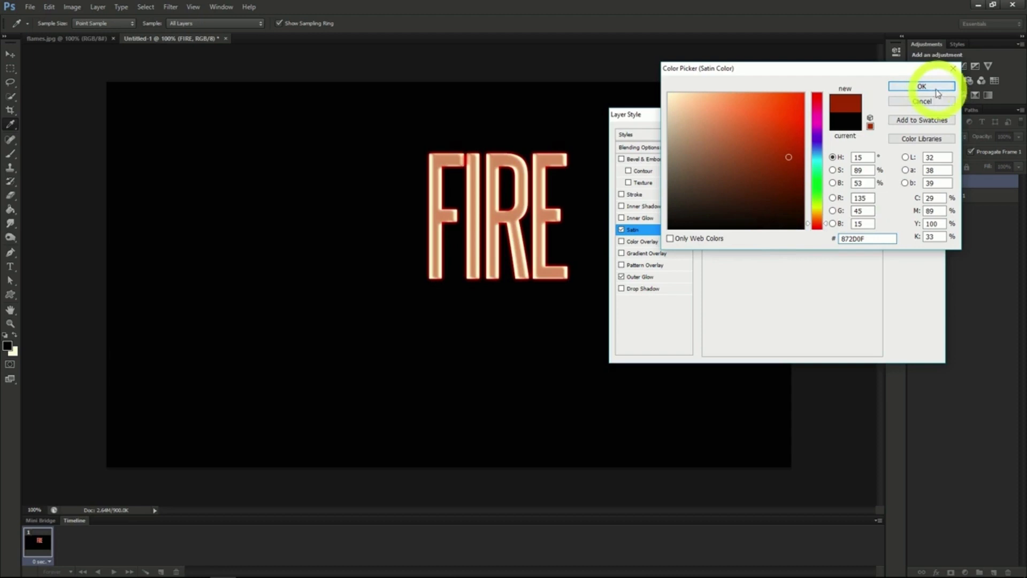
click(921, 86)
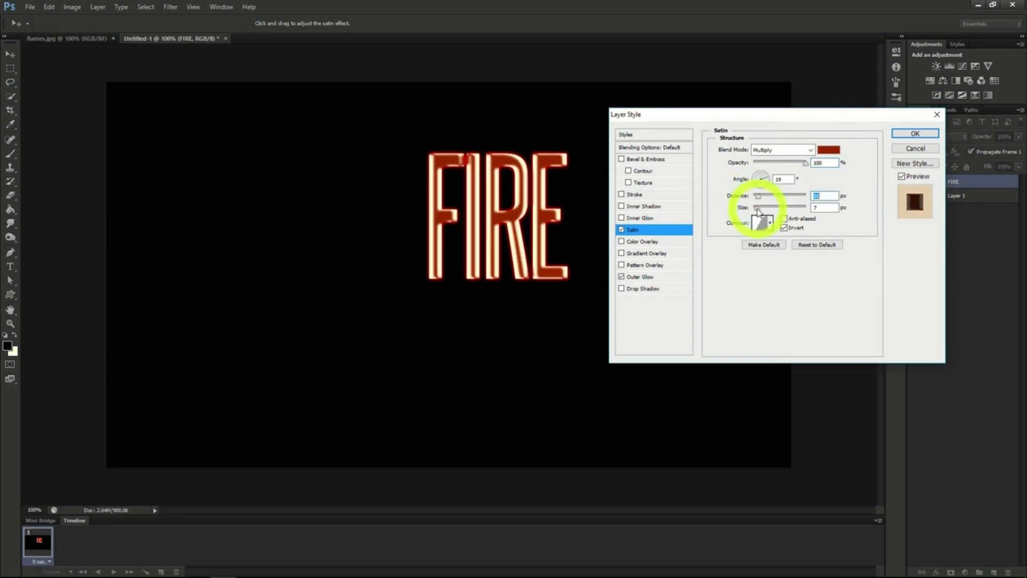
click(639, 218)
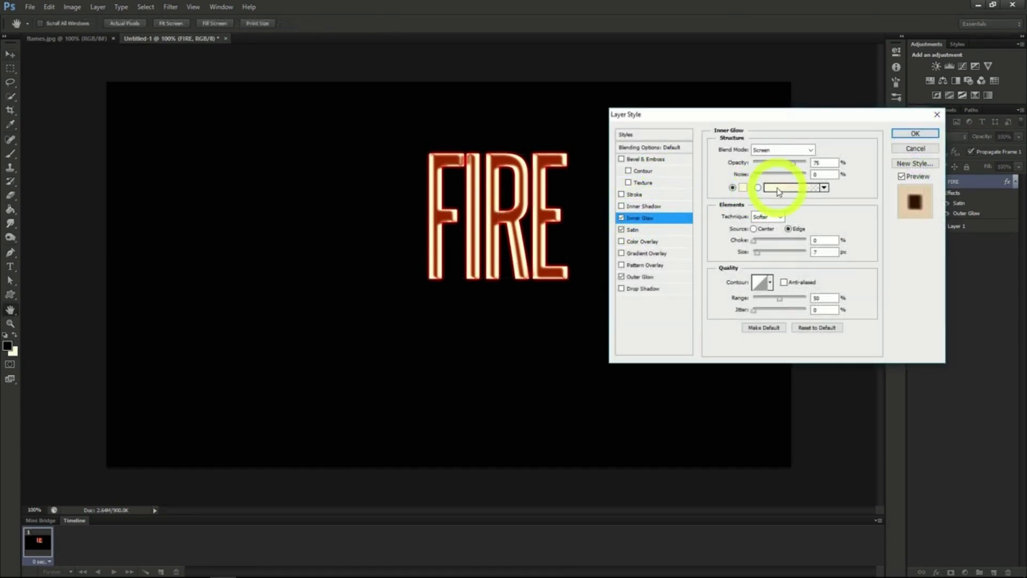
- Set the Inner Glow to Color Dodge with a golden colour and confirm the layer style
click(811, 150)
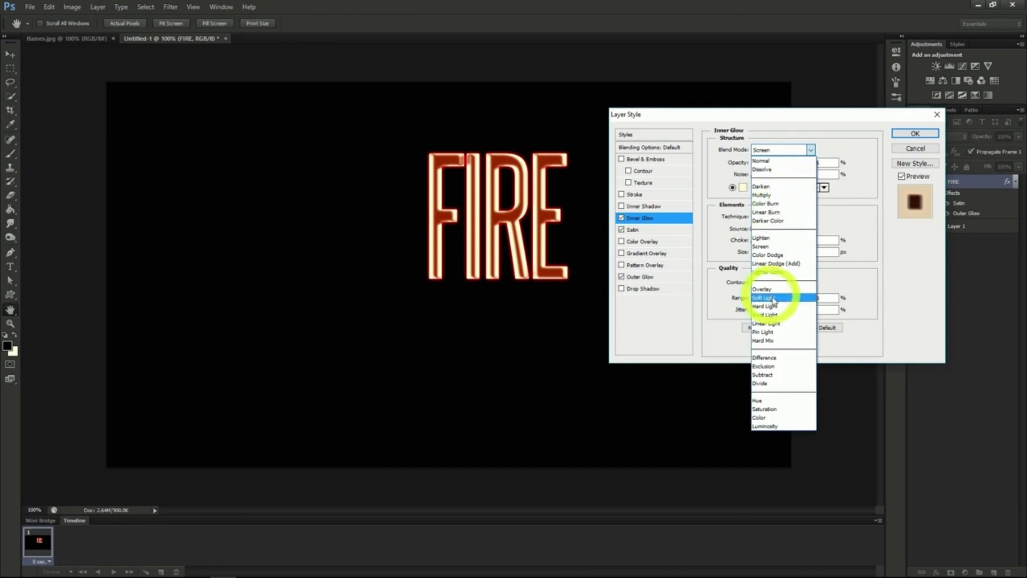
click(768, 254)
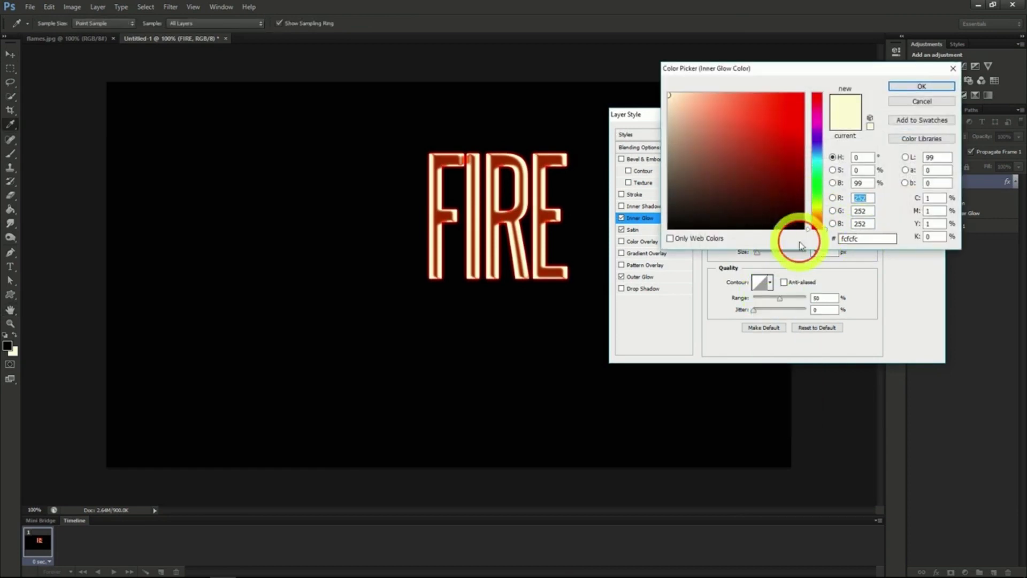
click(866, 237)
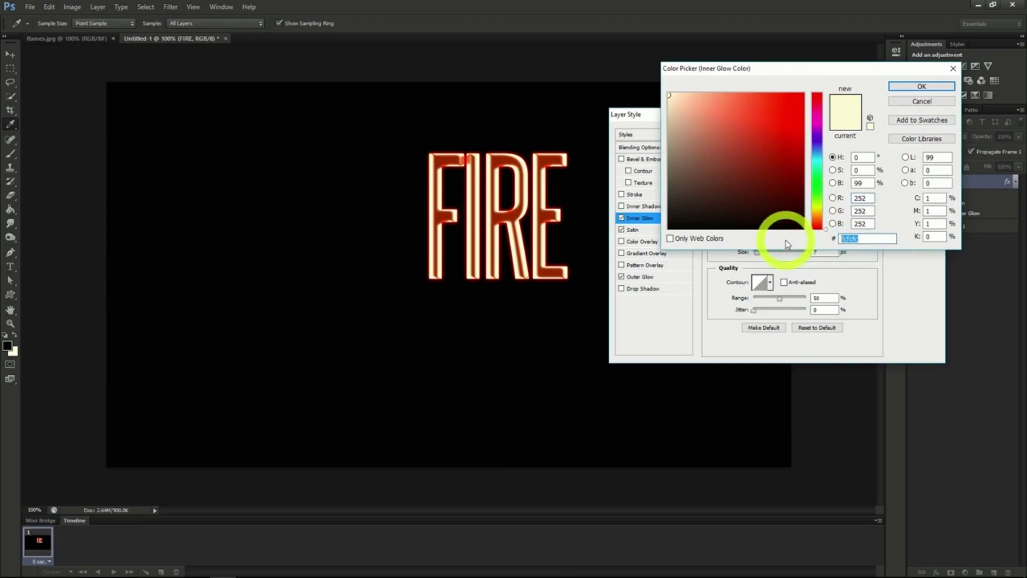
click(754, 103)
text(E5C23)
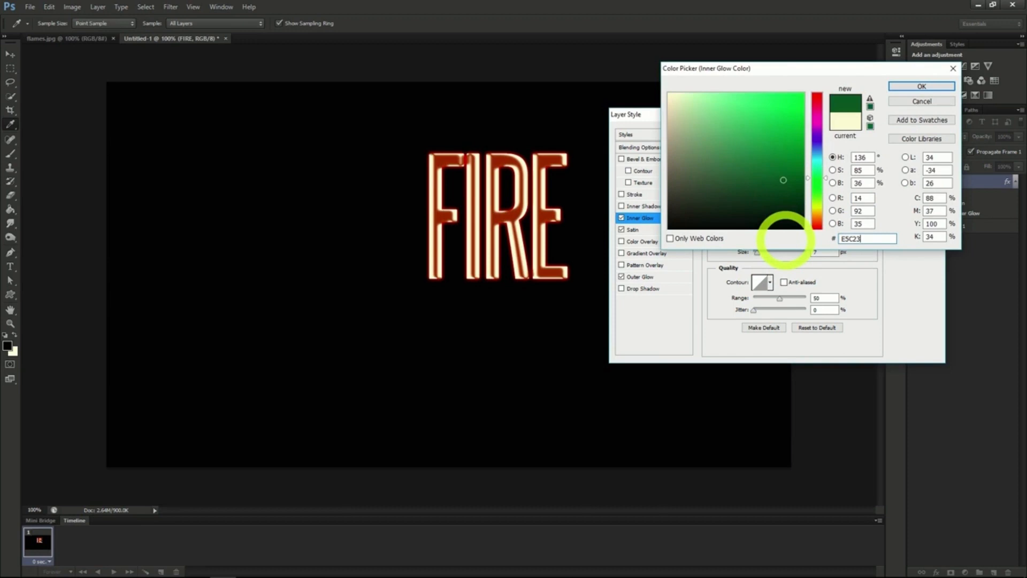
click(921, 86)
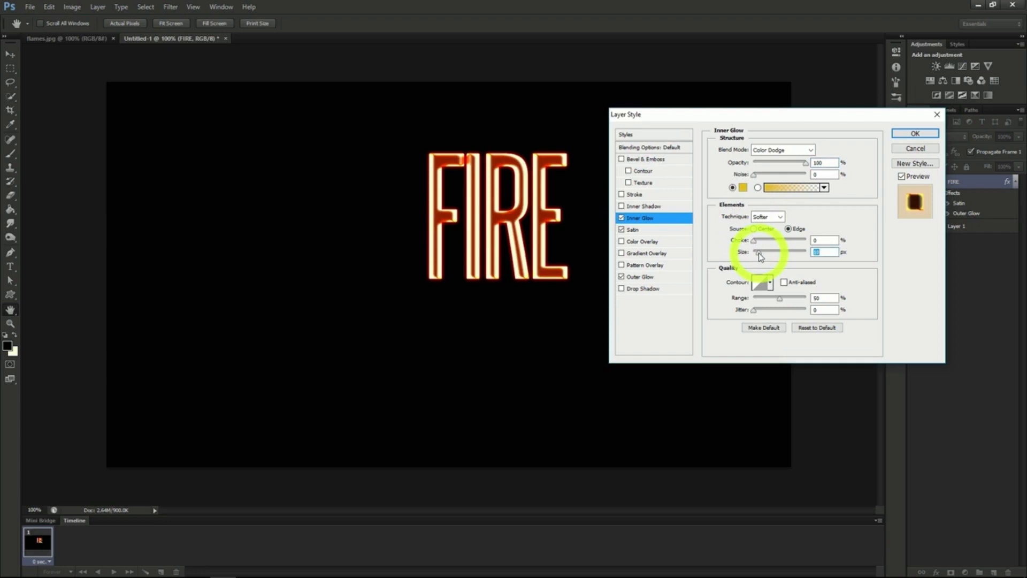
mouse_move(915, 140)
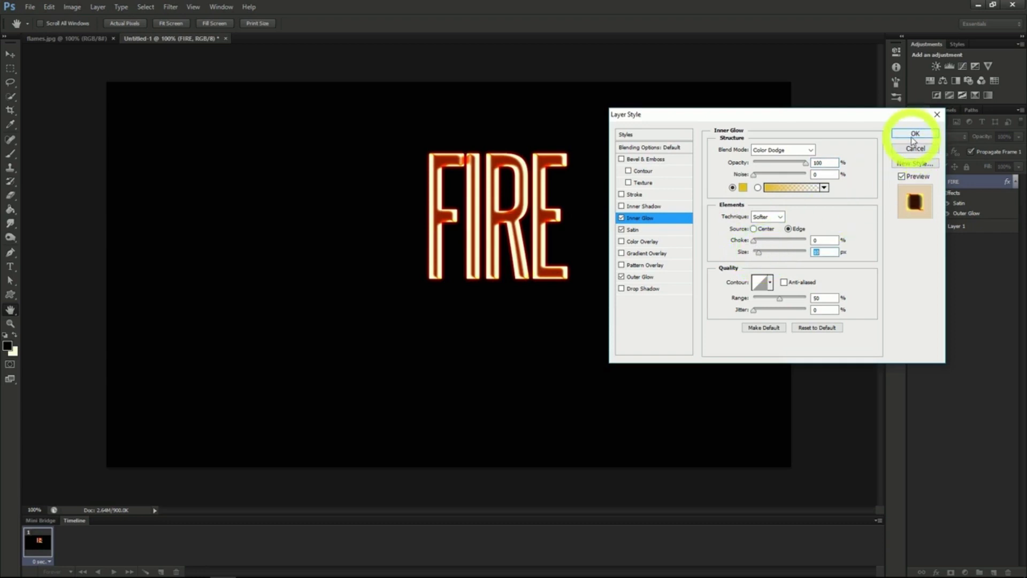
click(915, 134)
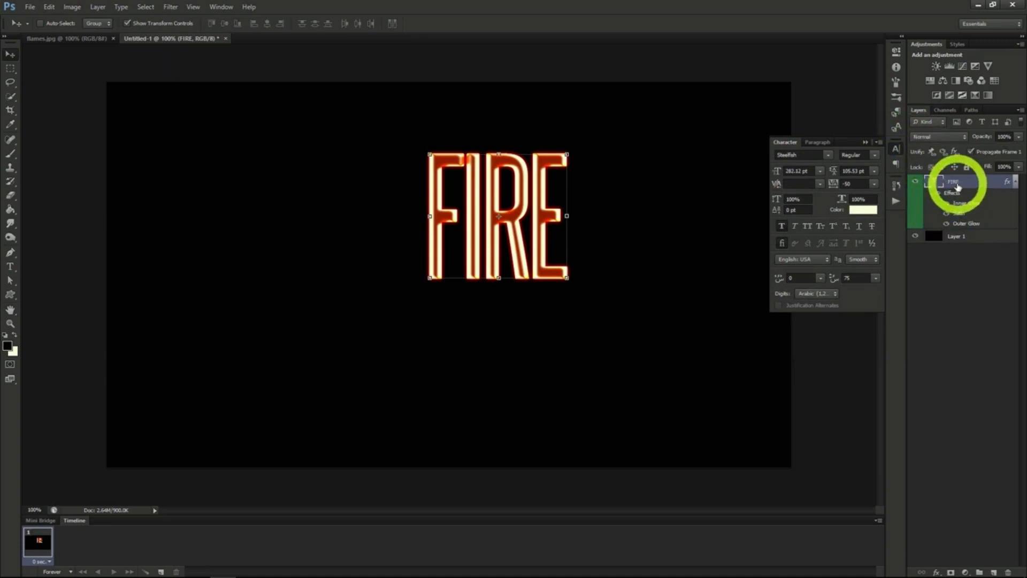
- Rasterize the FIRE type layer into pixels, keeping its effects
right_click(957, 181)
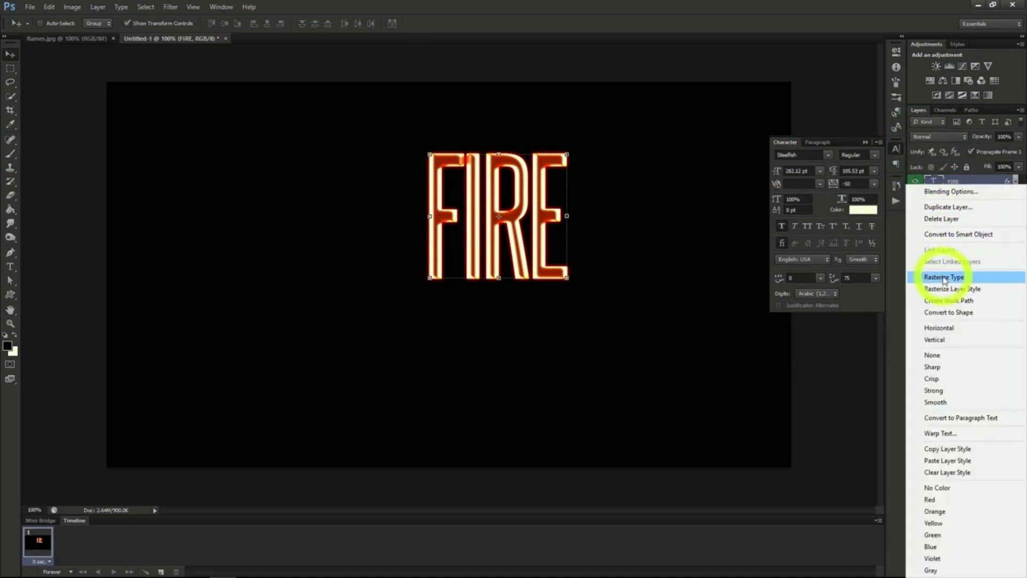
click(944, 276)
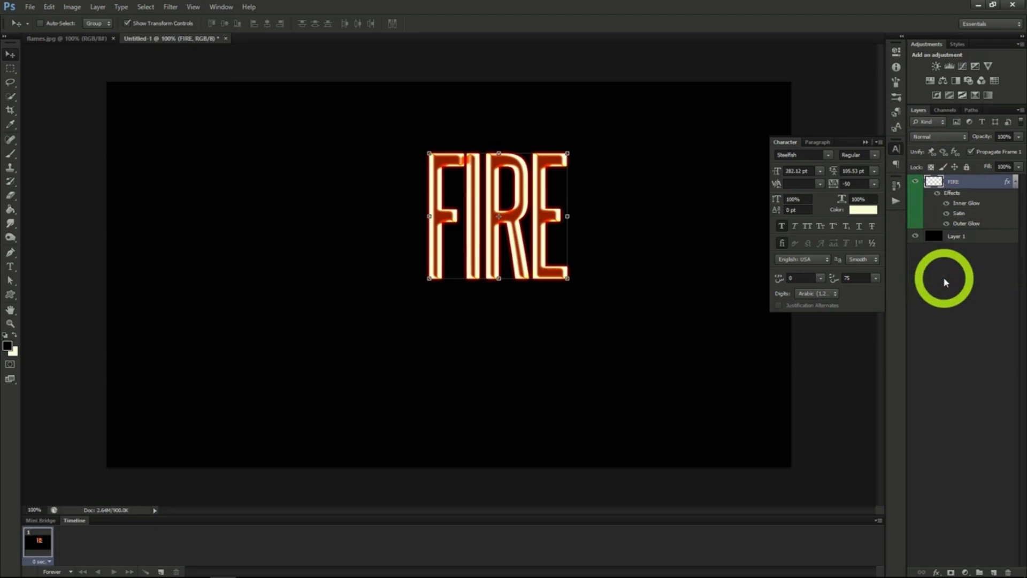
mouse_move(472, 231)
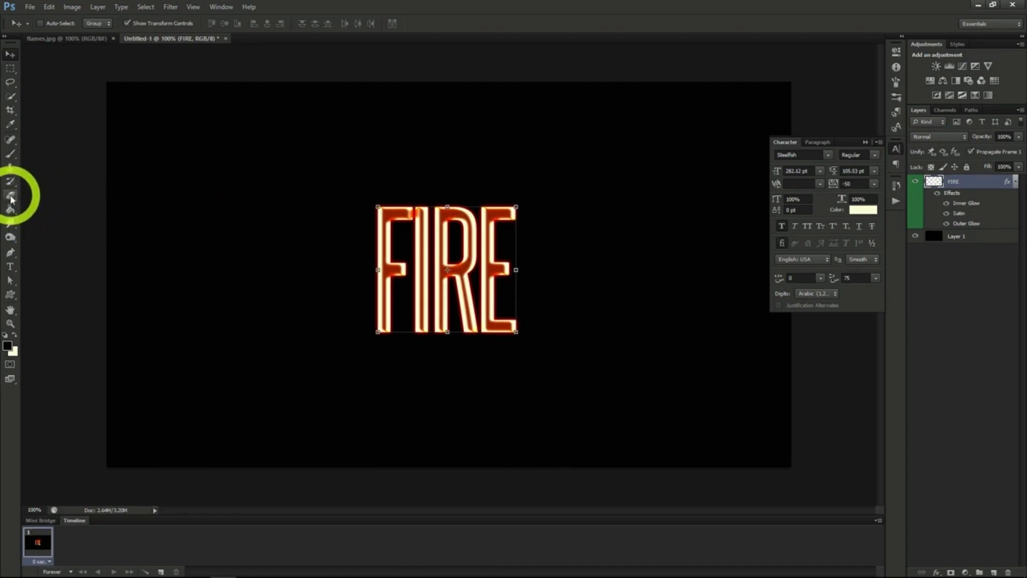
- Erase the letter tops with a large soft Eraser so they fade upward
click(11, 200)
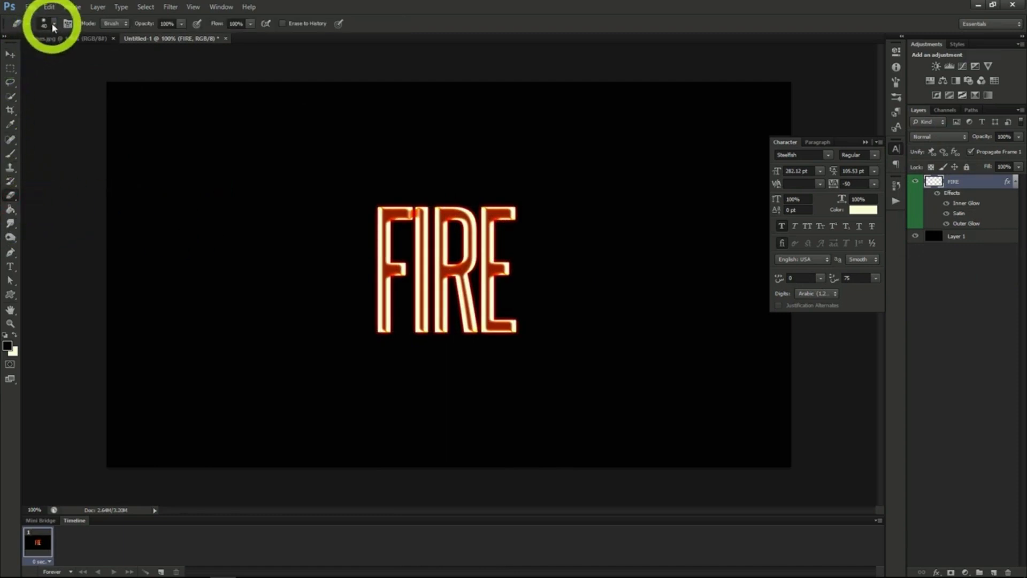
click(43, 24)
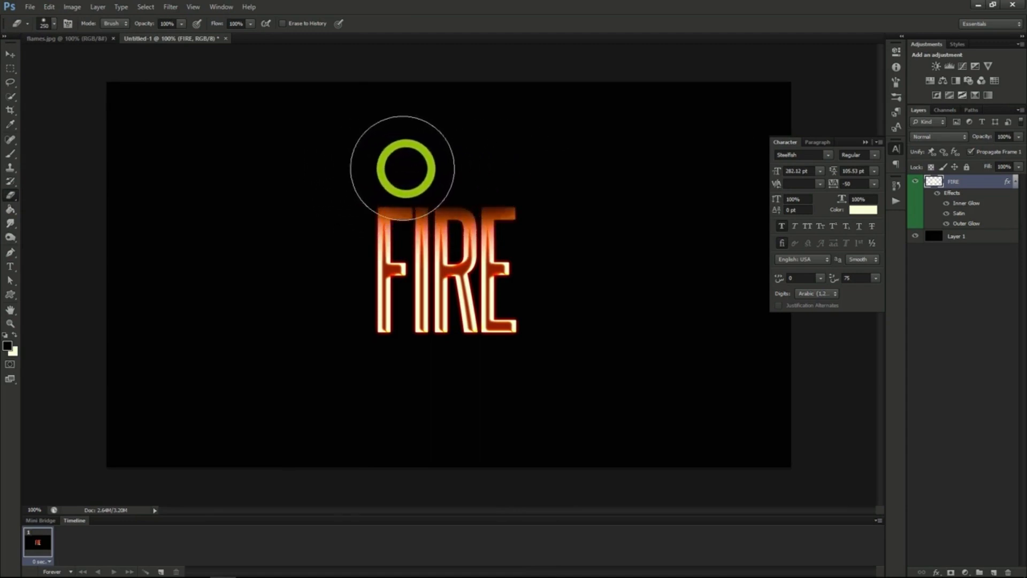
mouse_move(487, 195)
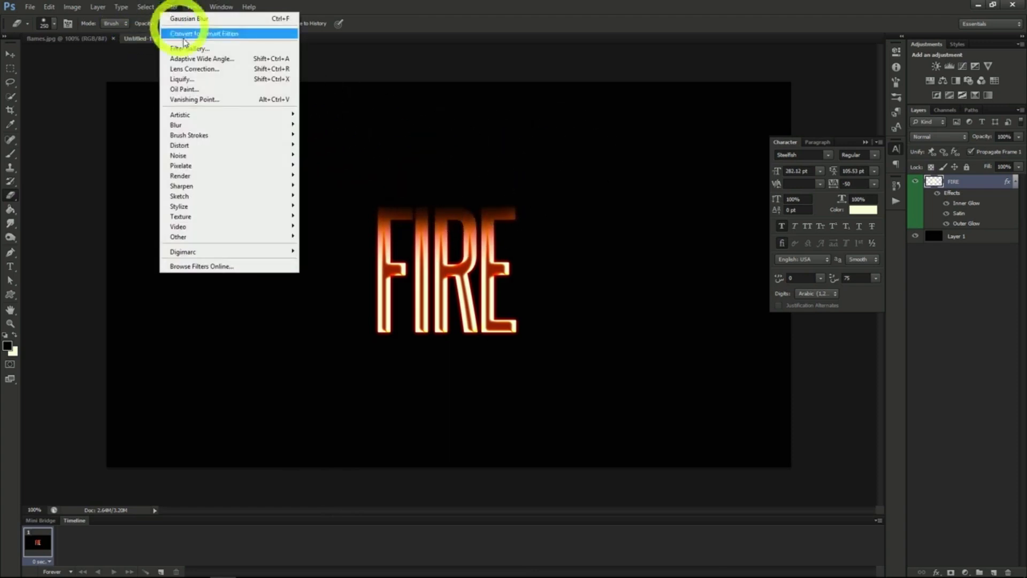
mouse_move(178, 144)
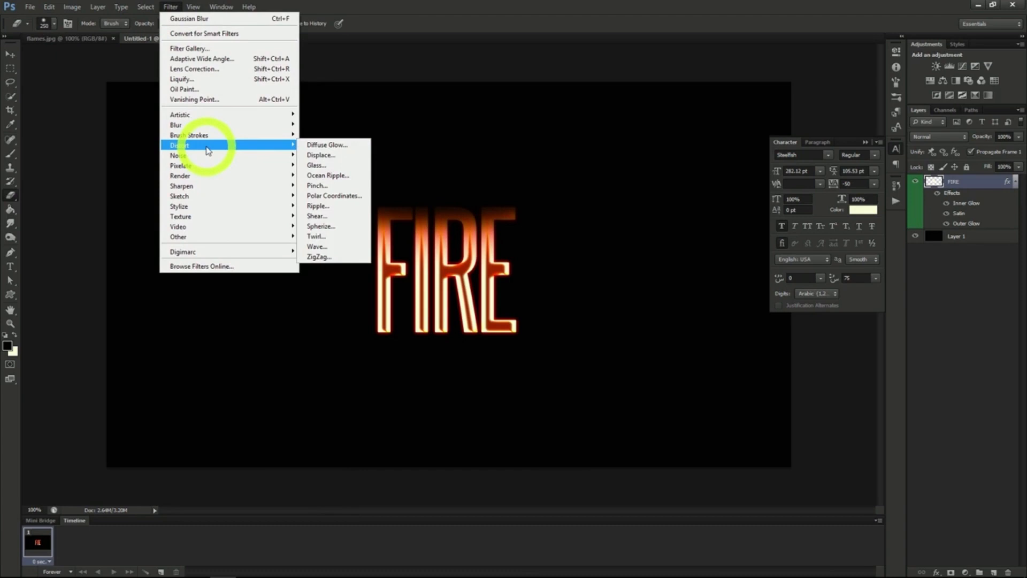
- Apply a ZigZag distortion, Amount 4, Pond Ripples style, to the letters
click(319, 256)
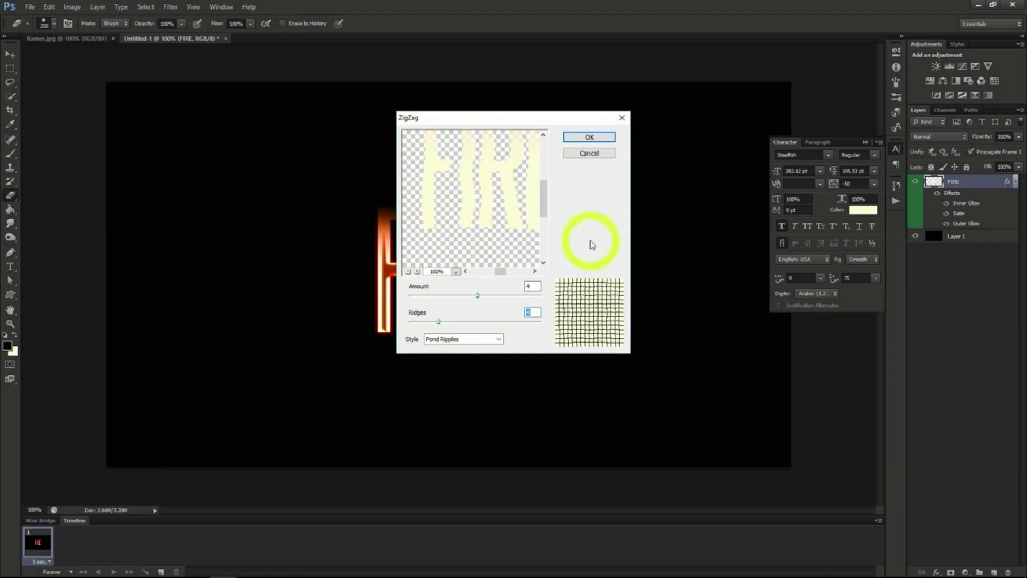
mouse_move(482, 339)
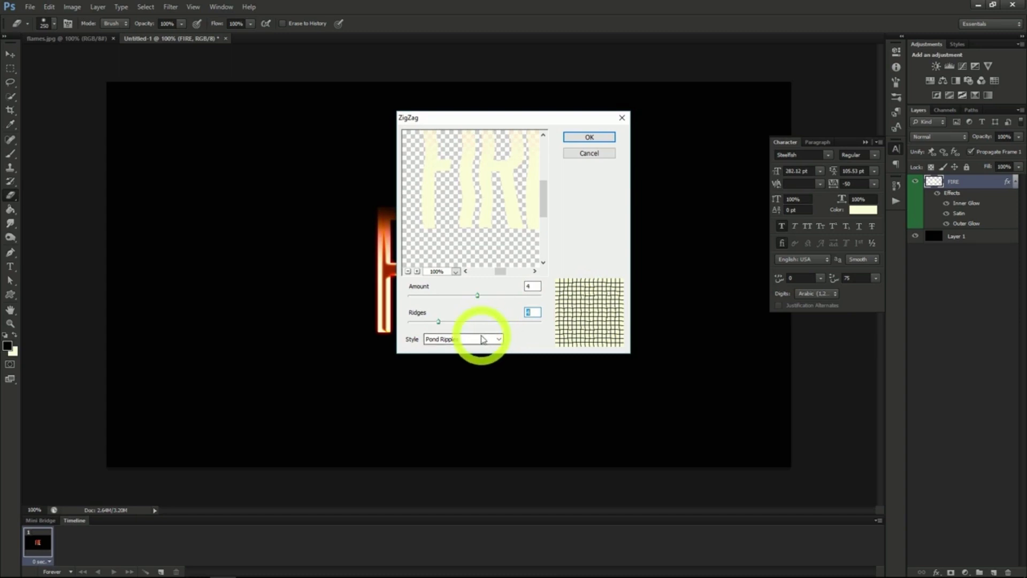
click(588, 137)
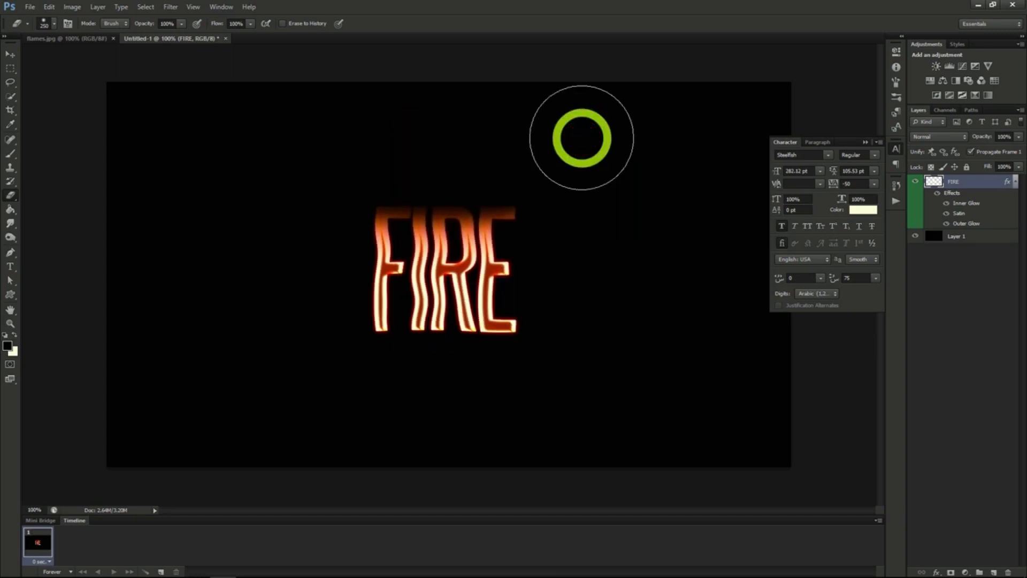
mouse_move(127, 58)
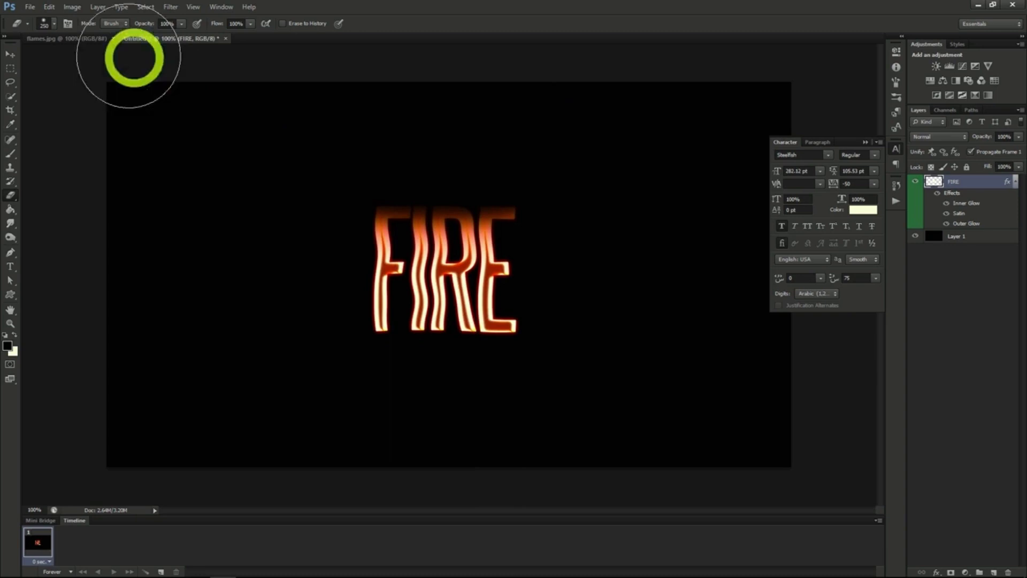
- Copy the flames.jpg image into the FIRE document as the top layer
click(43, 39)
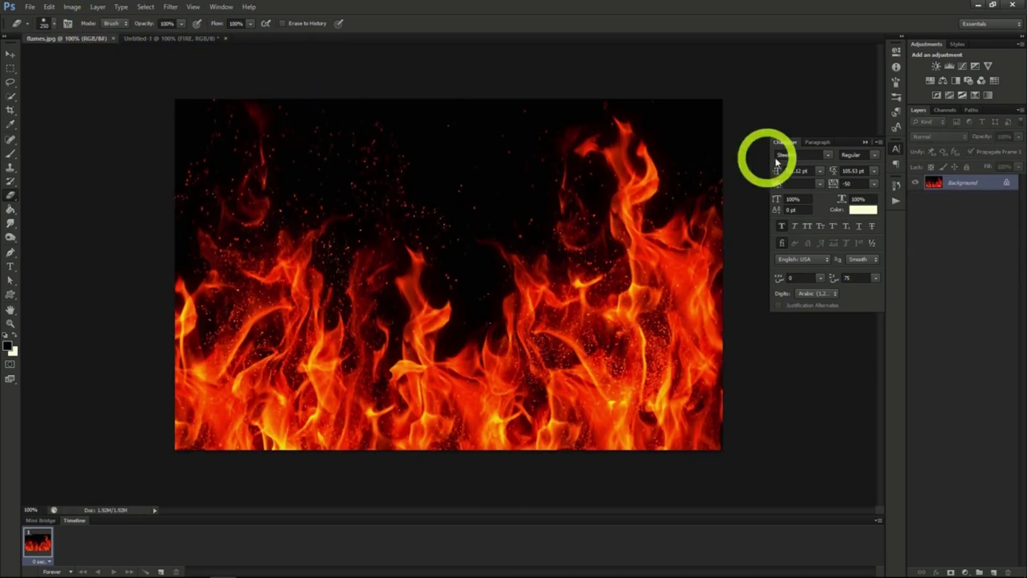
click(191, 39)
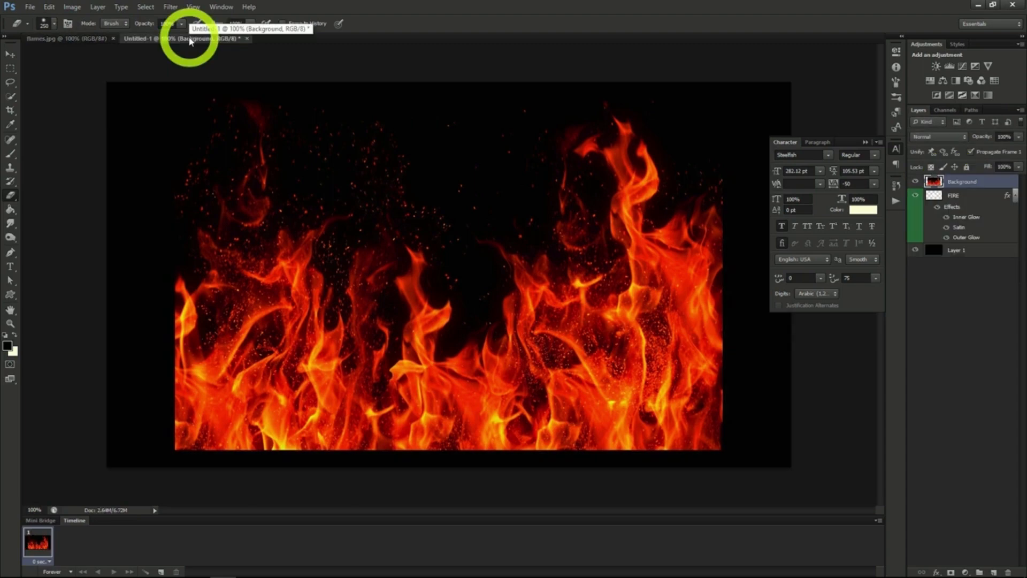
mouse_move(388, 195)
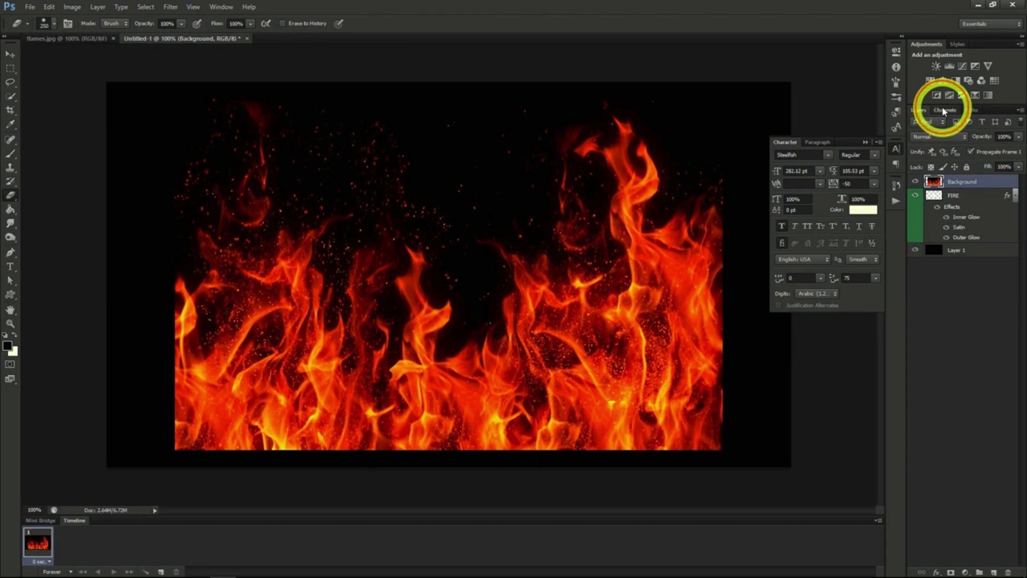
- Select the flames' bright areas via the Green channel, put them on a Fire Main layer and remove the original flames layer
click(945, 109)
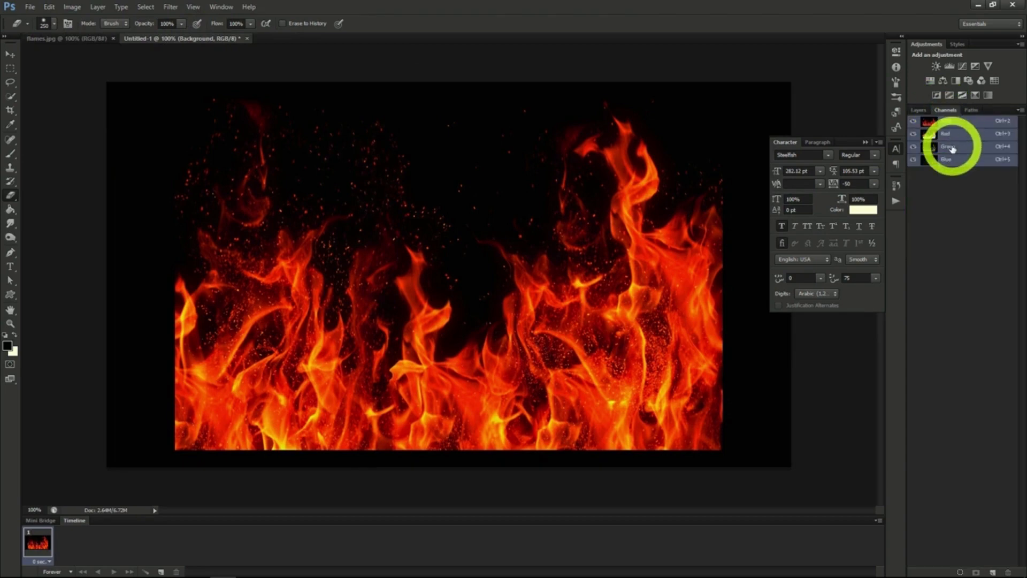
click(948, 147)
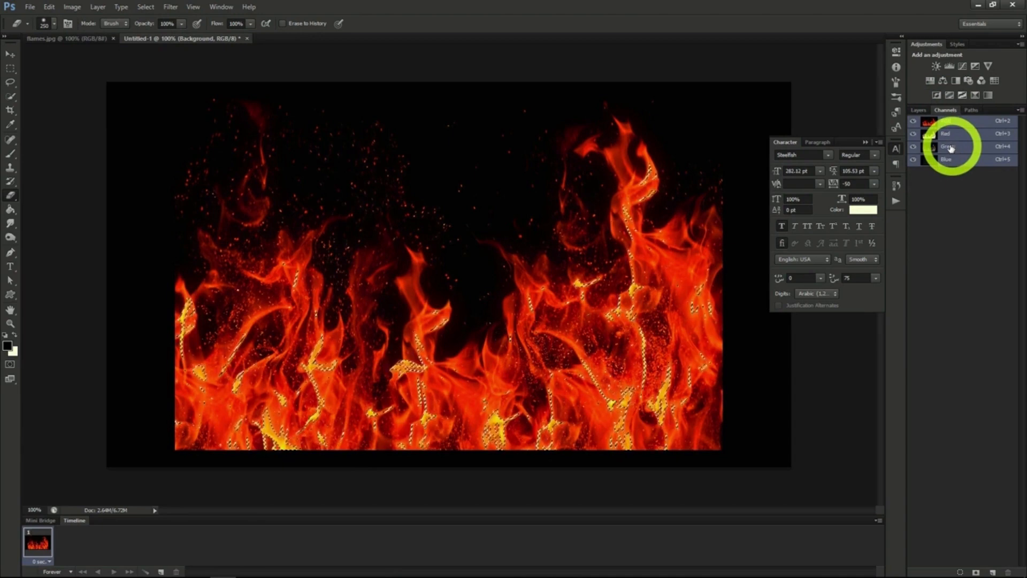
click(919, 109)
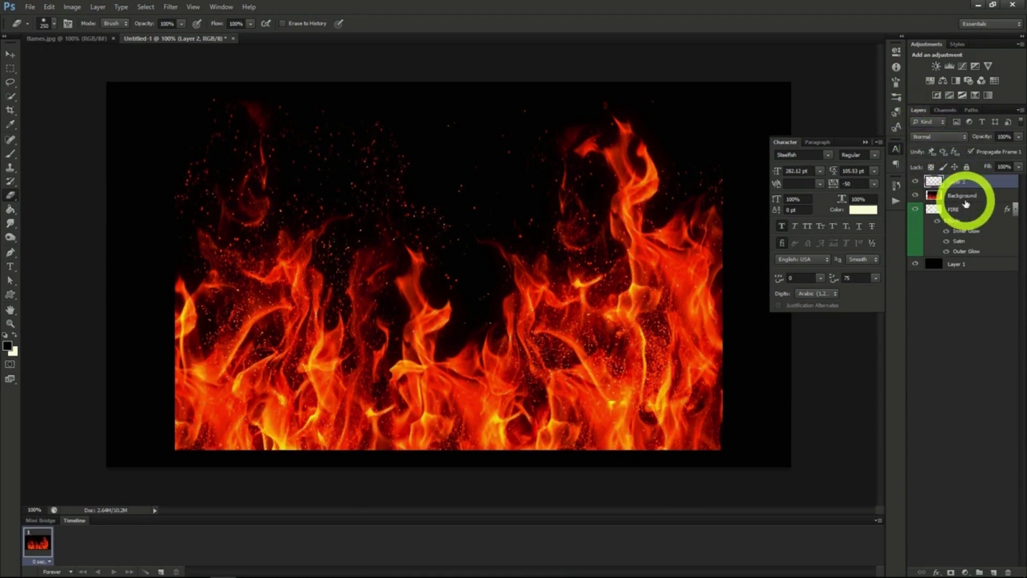
mouse_move(967, 210)
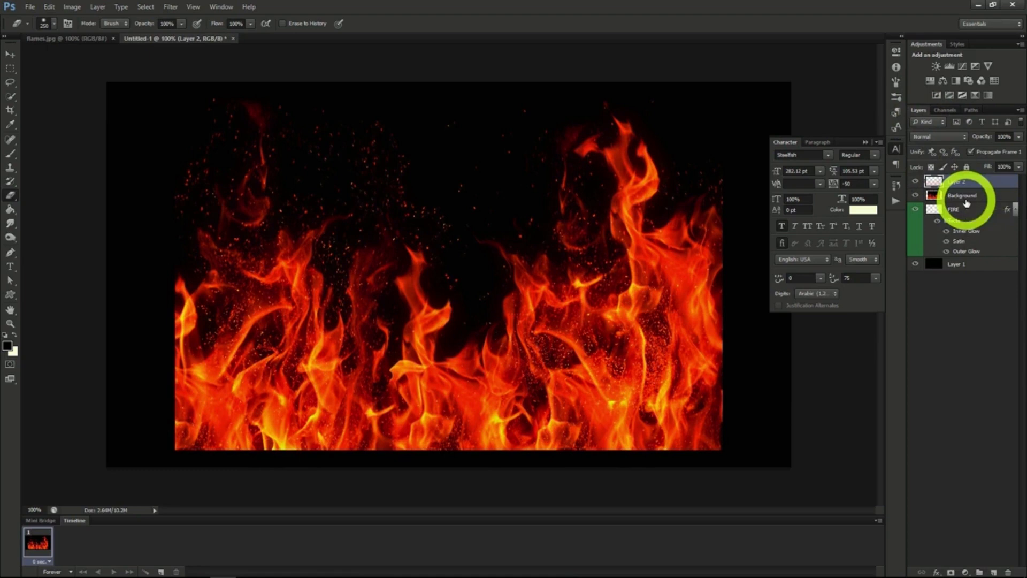
click(963, 195)
text(Fire Main)
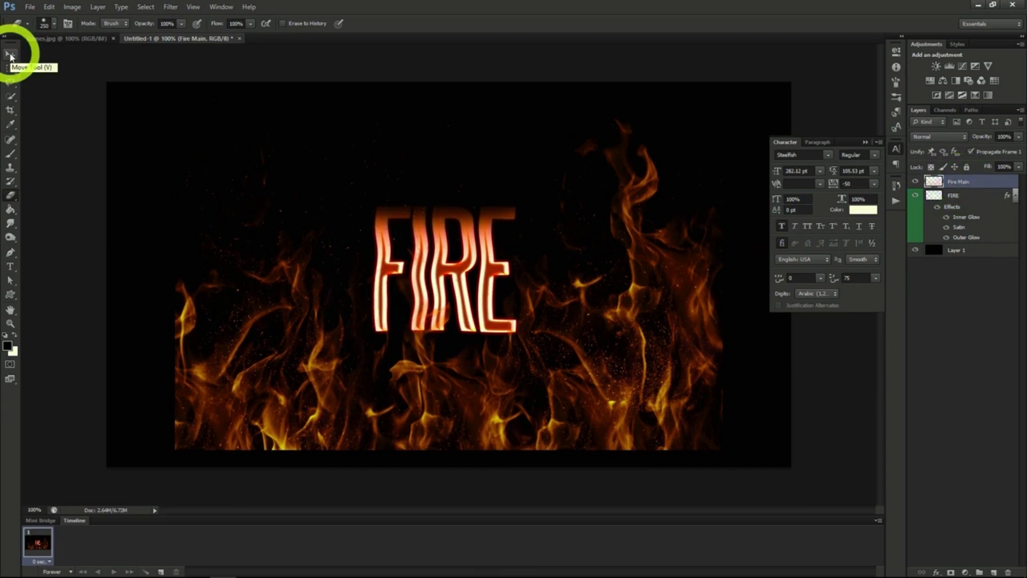
- Start a proportional free transform on the Fire Main layer to scale the flames around the text
click(11, 54)
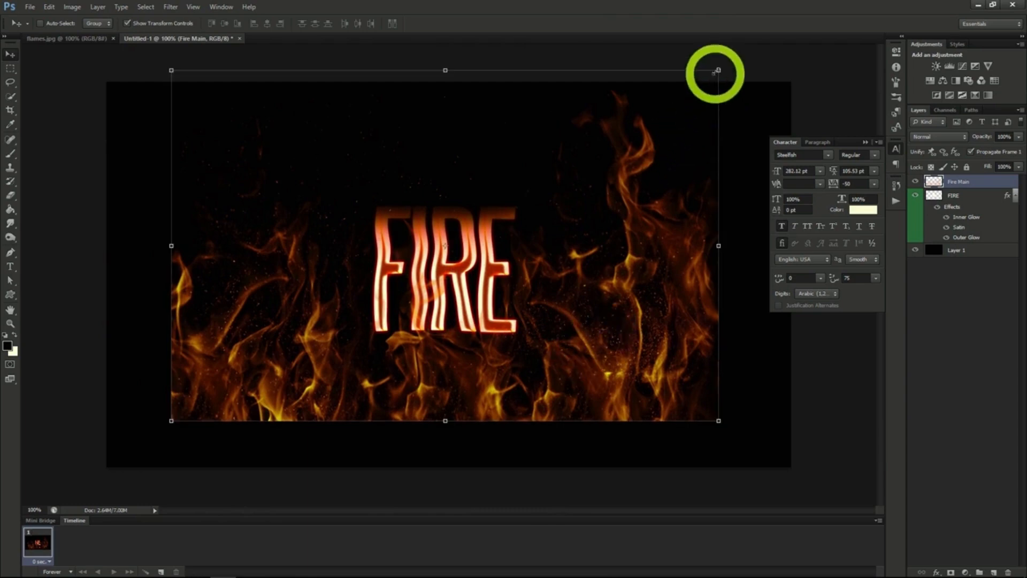
click(717, 71)
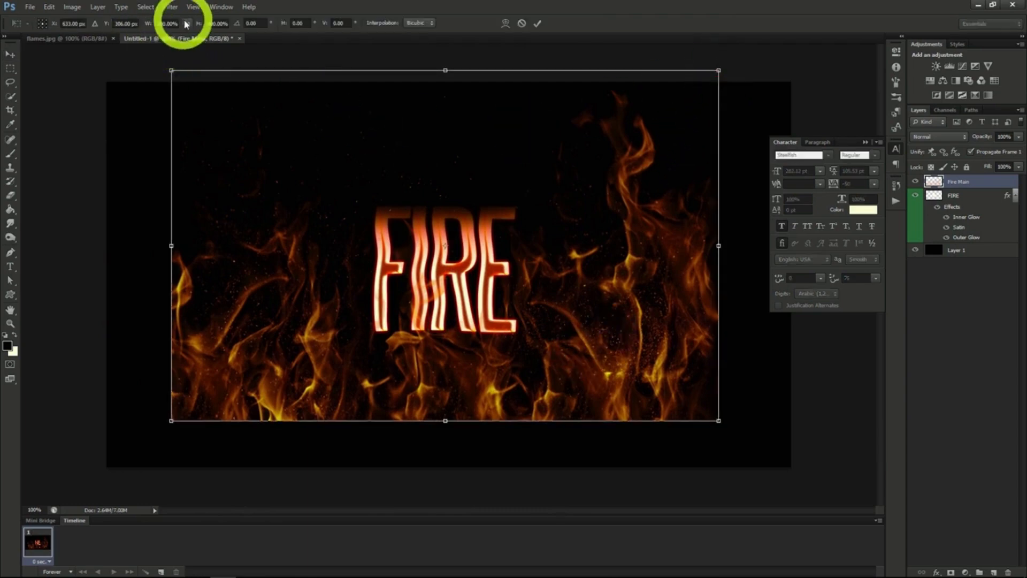
mouse_move(695, 107)
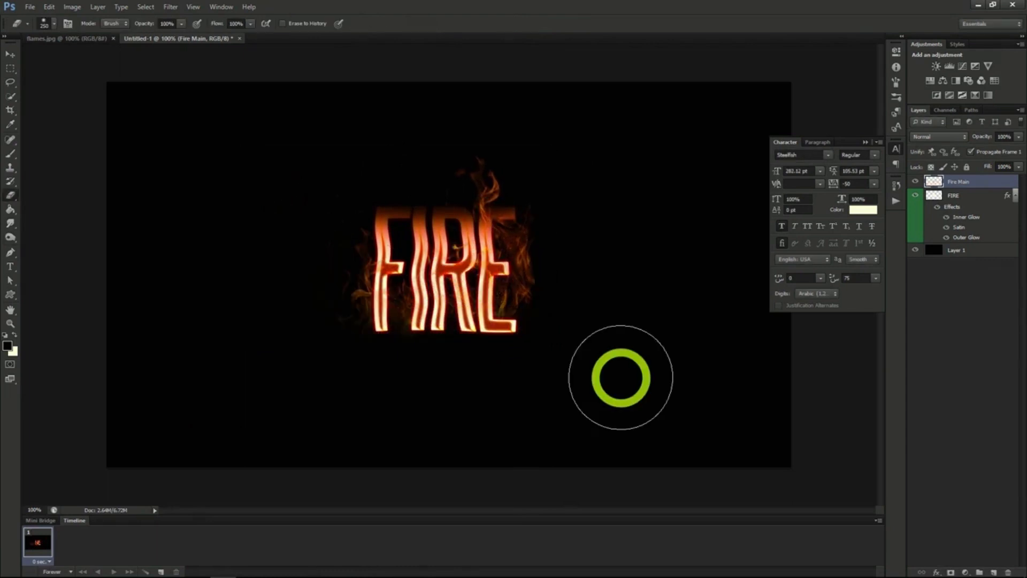
mouse_move(327, 246)
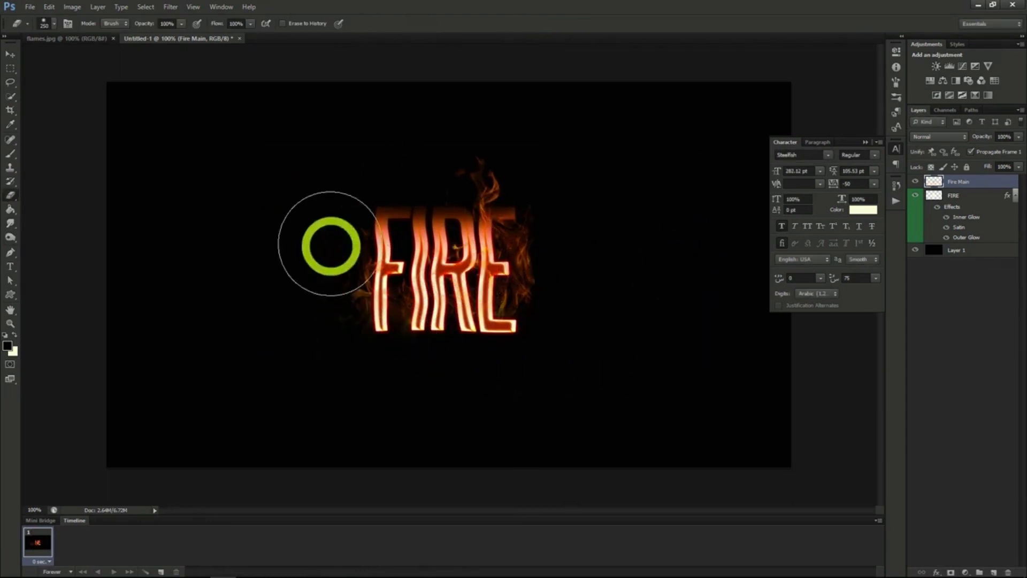
mouse_move(660, 202)
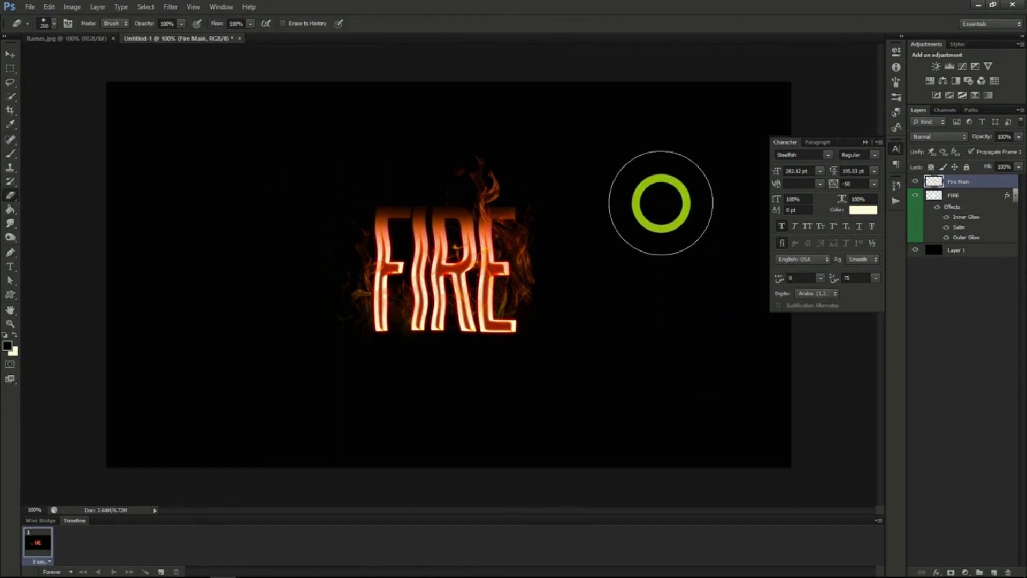